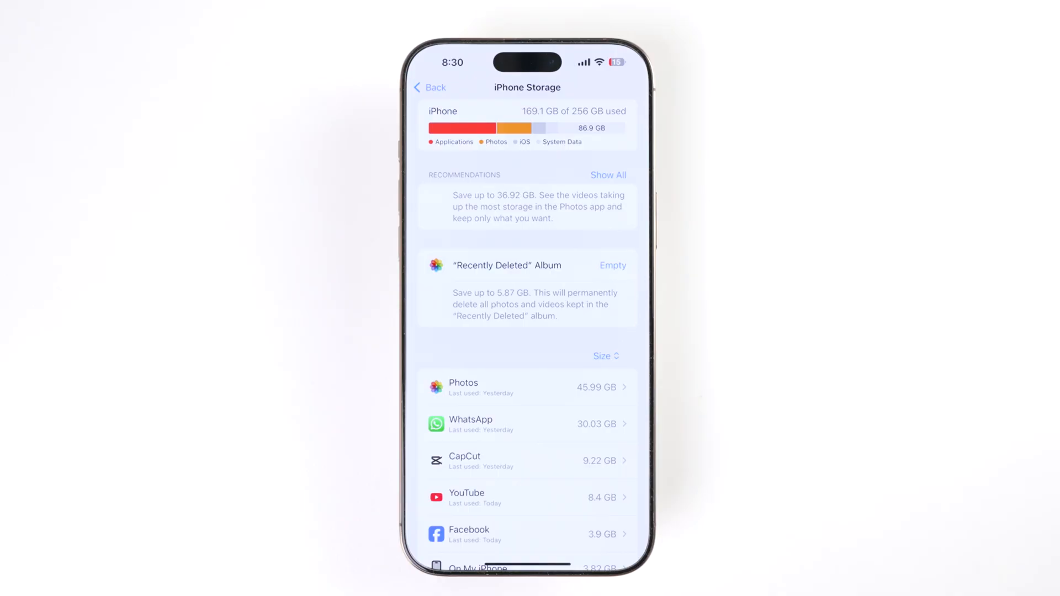
- Scroll the iPhone Storage app list down to reveal the iOS 26 Beta 4 entry
scroll("down", 3)
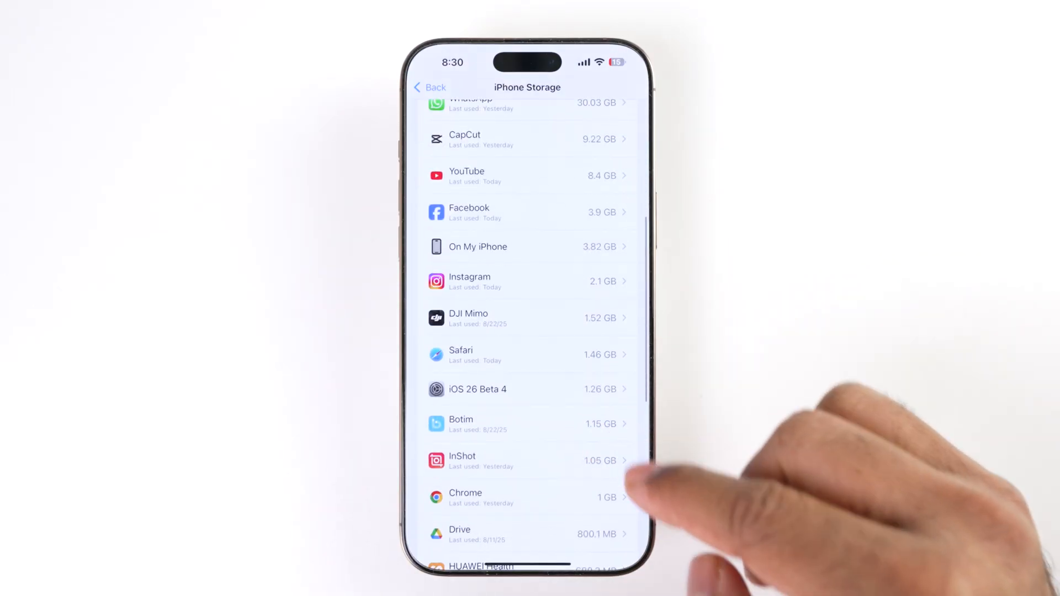
mouse_move(609, 392)
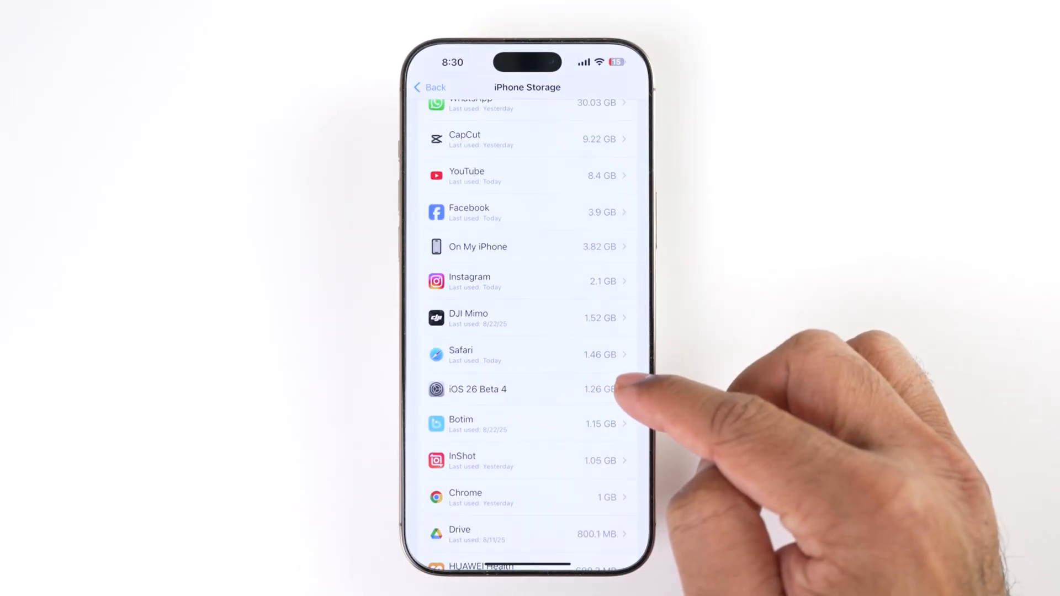
- Delete the downloaded iOS 26 Beta 4 update from iPhone Storage and return to General
left_click(527, 389)
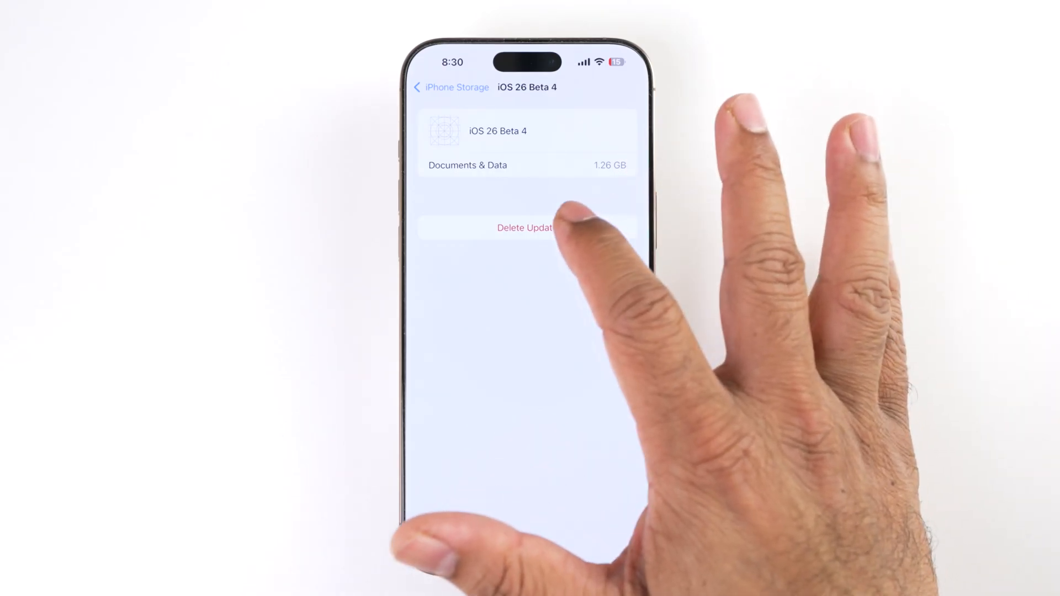
left_click(527, 227)
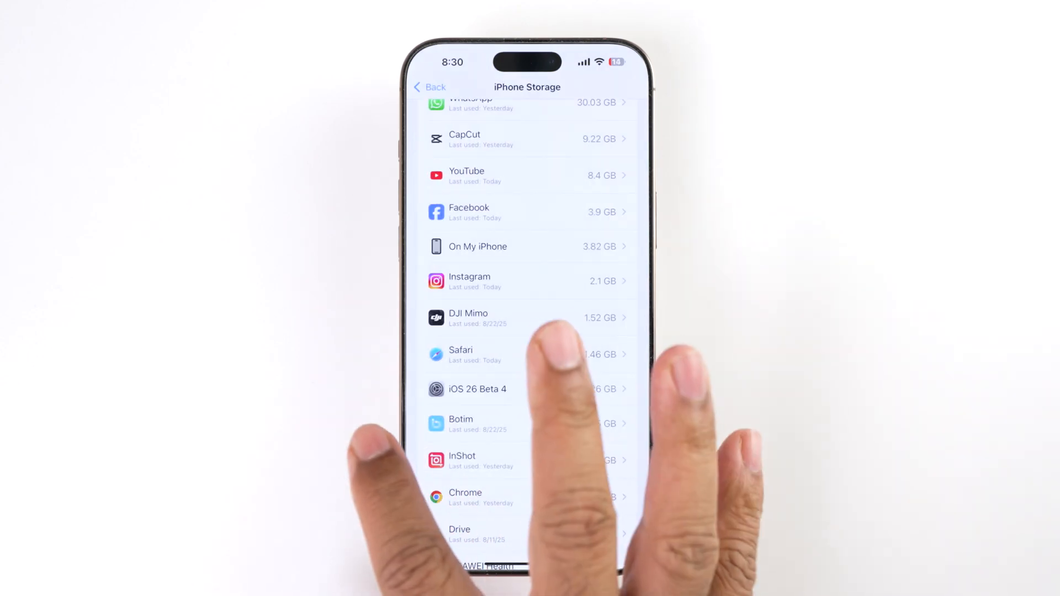
left_click(430, 86)
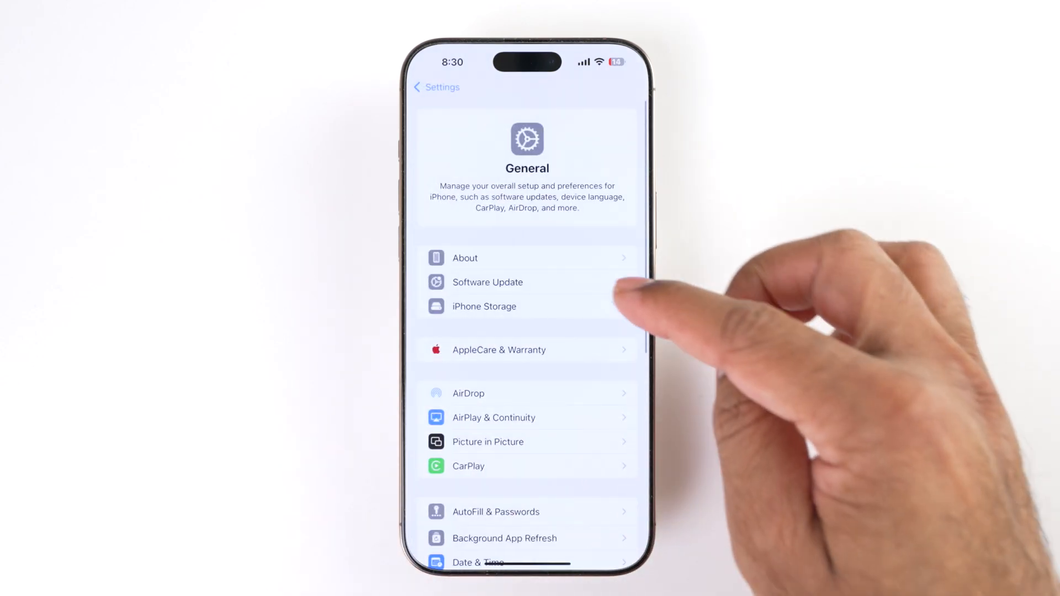
left_click(487, 282)
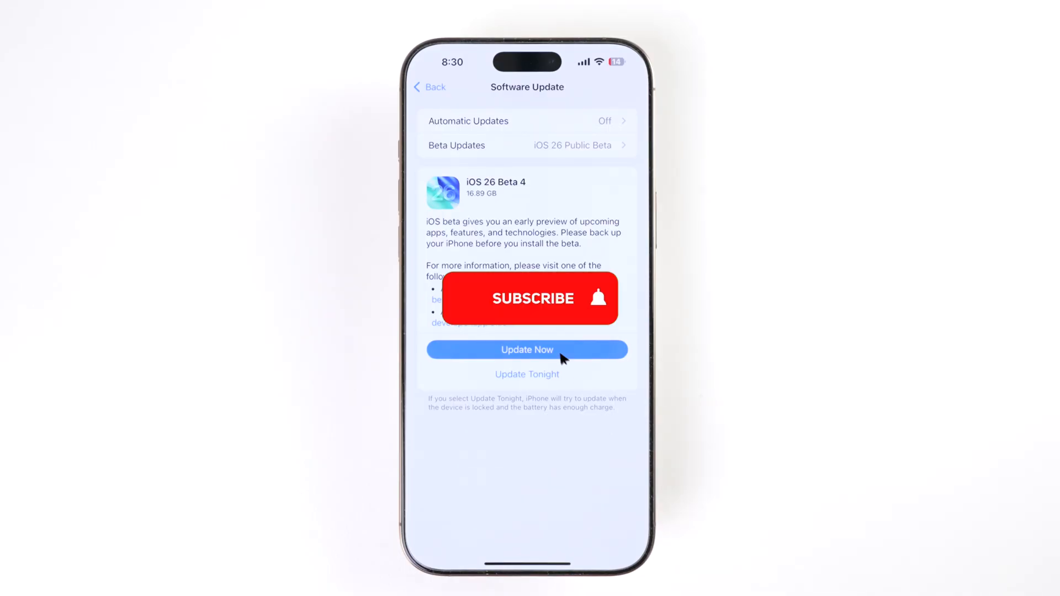
- Confirm Software Update offers the 16.89 GB iOS 26 Beta 4 public beta to install
left_click(529, 298)
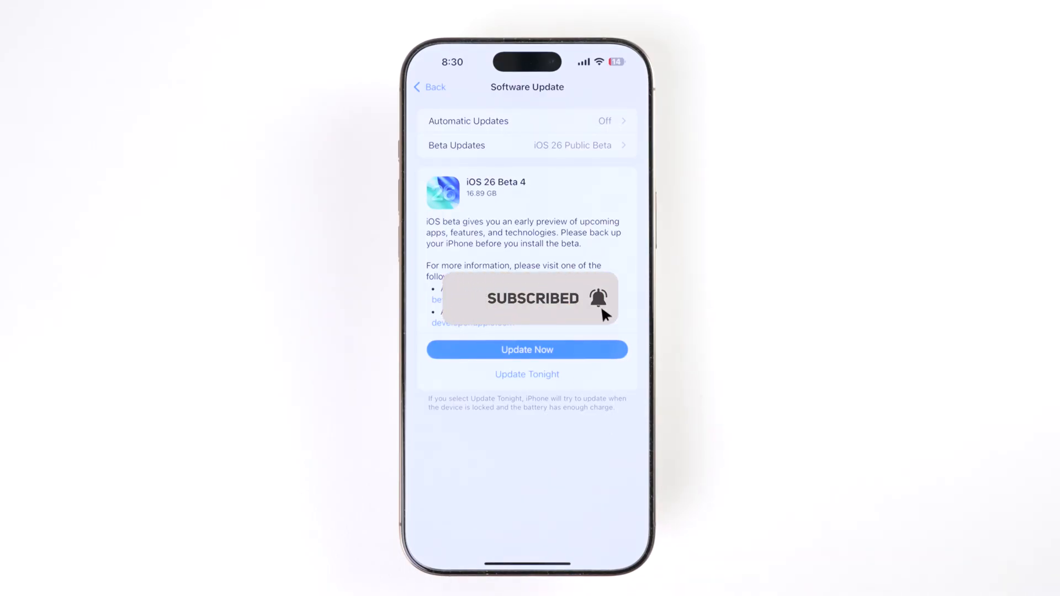